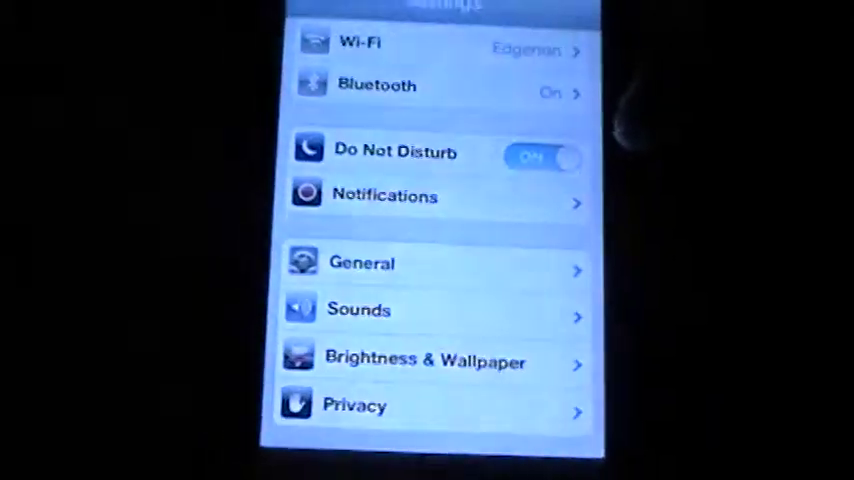
Bring up the General settings screen listing About, Software Update, Usage and Auto-Lock
scroll(down, 3)
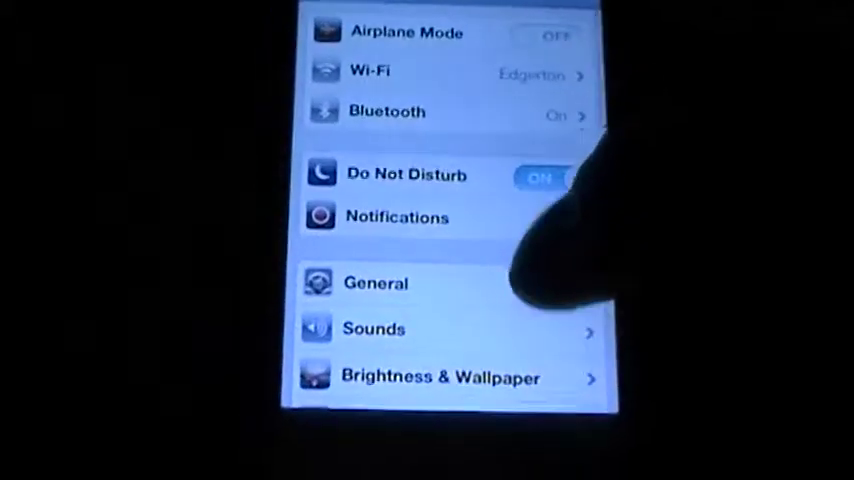
scroll(down, 3)
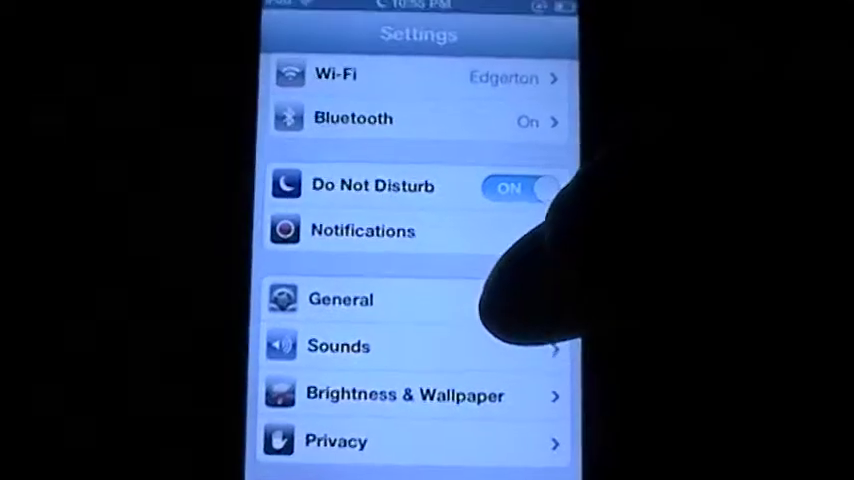
click(340, 300)
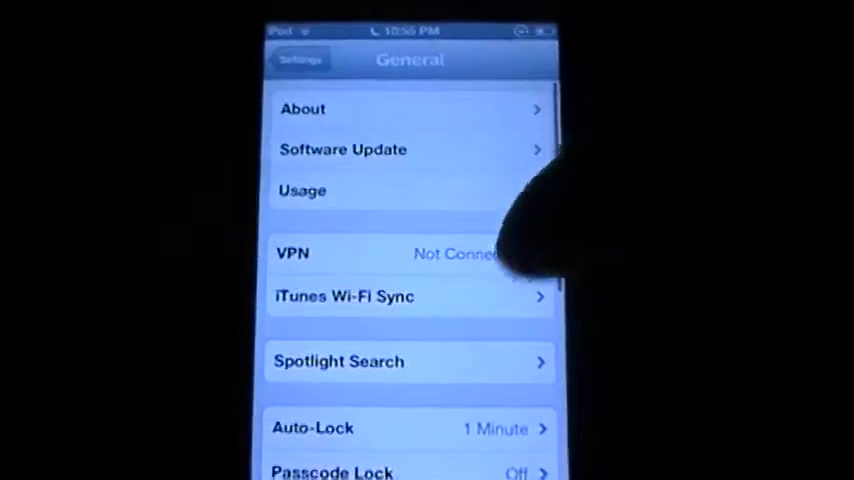